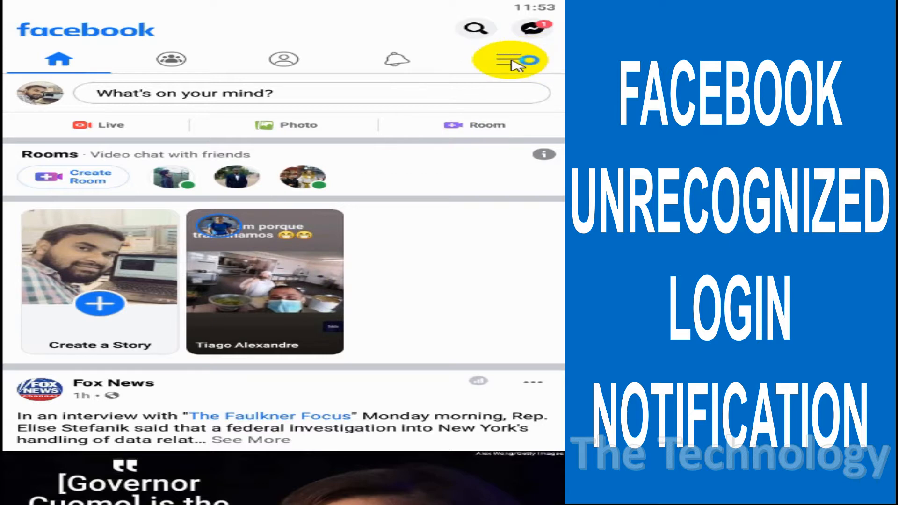
# Go from the main menu to Settings and scroll down toward Security and Login
pyautogui.click(507, 60)
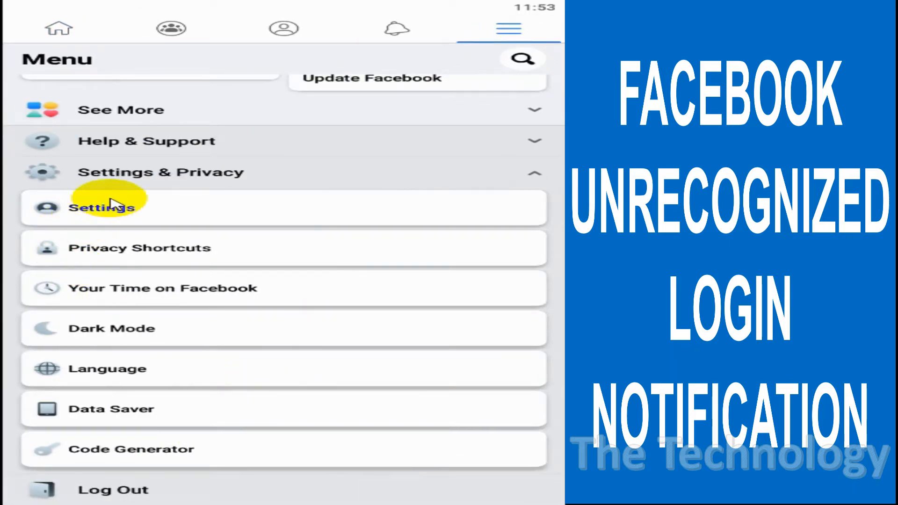
pyautogui.click(101, 208)
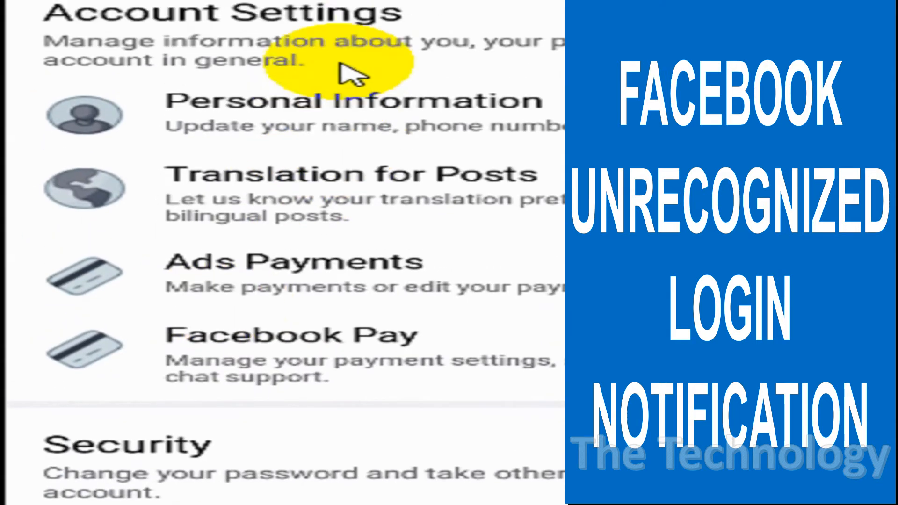
pyautogui.scroll(-3)
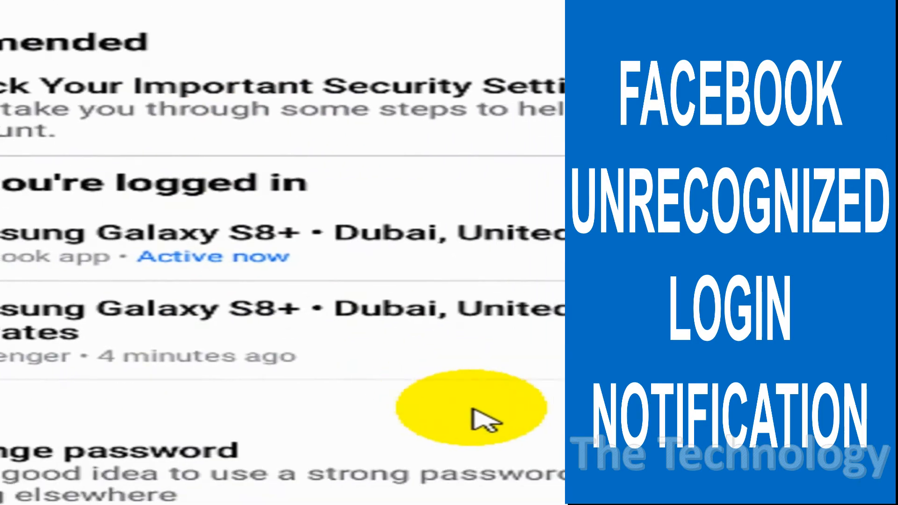
pyautogui.scroll(-3)
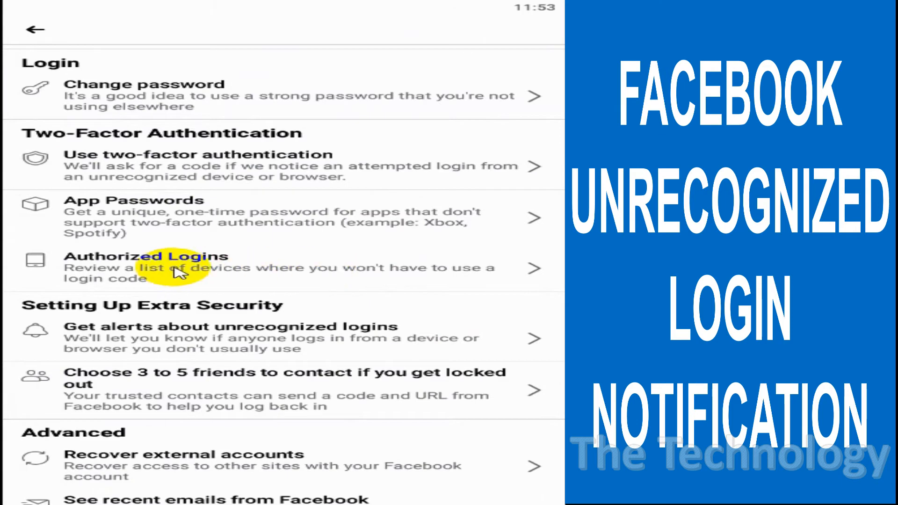
# Scroll the Security and Login page down to 'Get alerts about unrecognized logins'
pyautogui.scroll(-3)
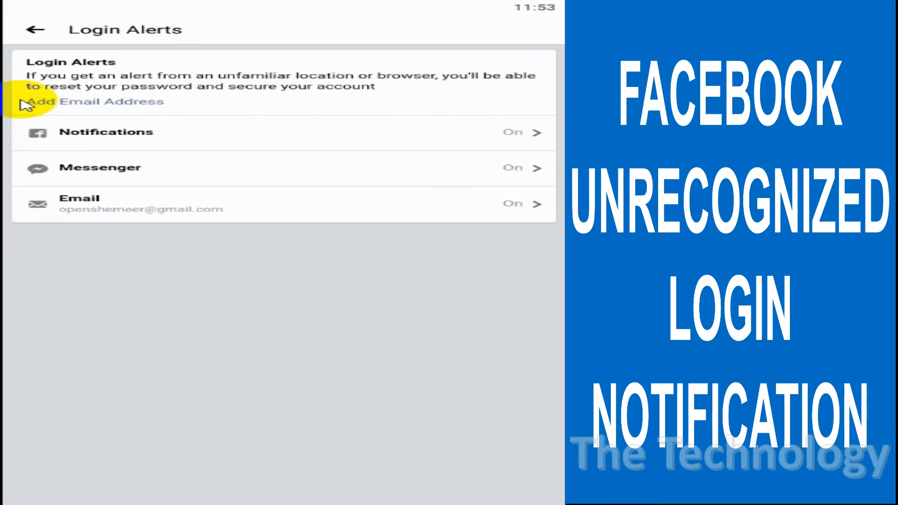
pyautogui.moveTo(401, 98)
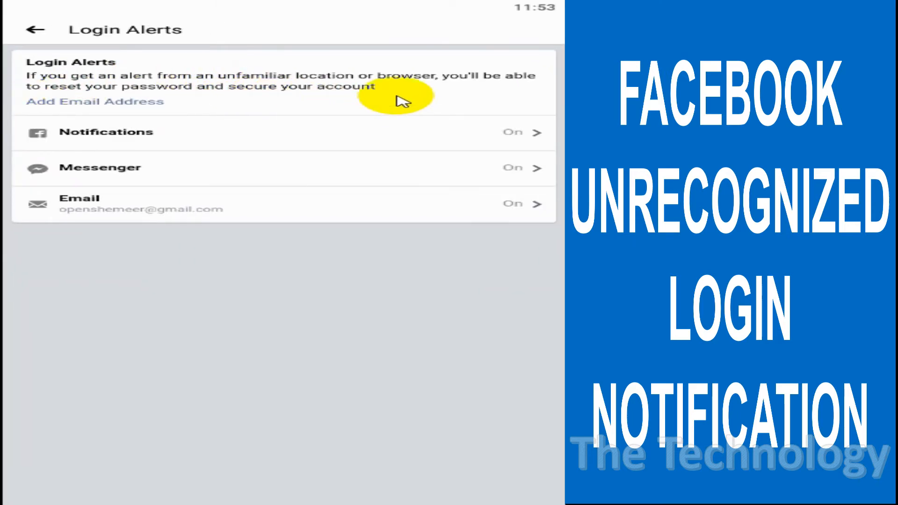
pyautogui.moveTo(491, 88)
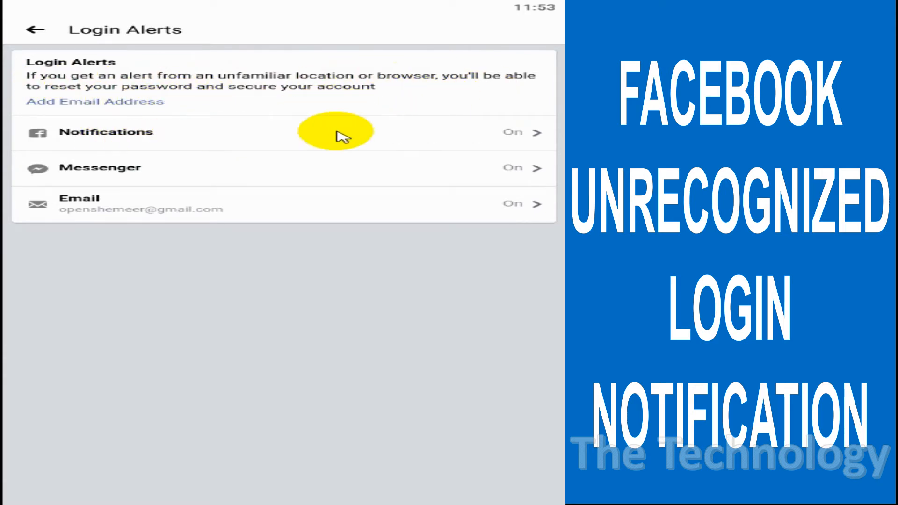
pyautogui.click(106, 132)
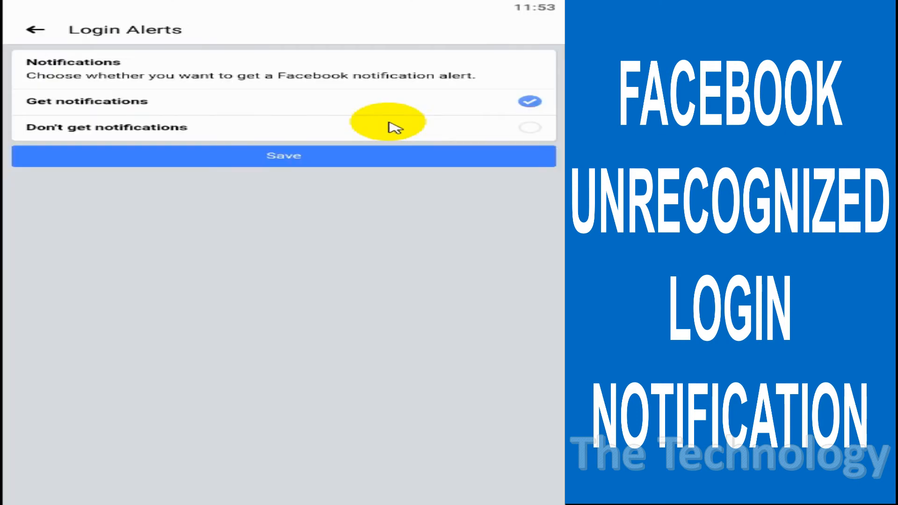
pyautogui.click(531, 126)
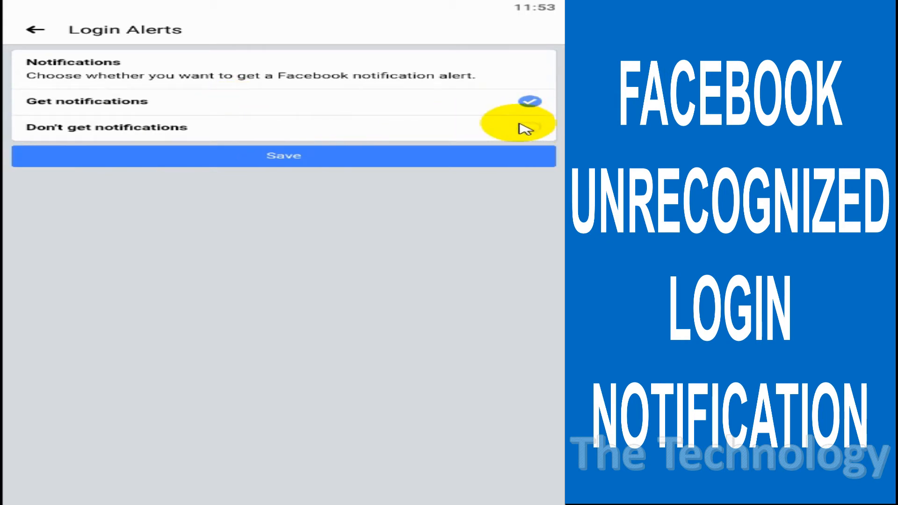
pyautogui.click(528, 127)
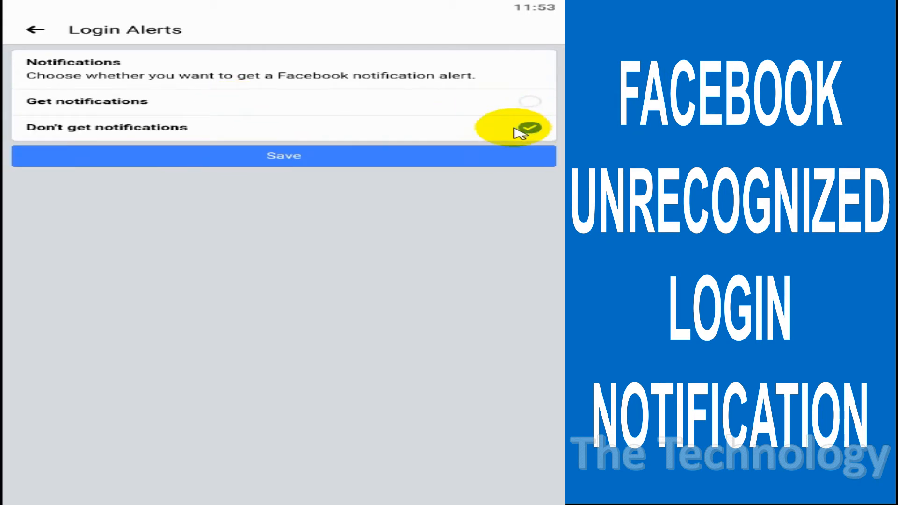
pyautogui.click(283, 155)
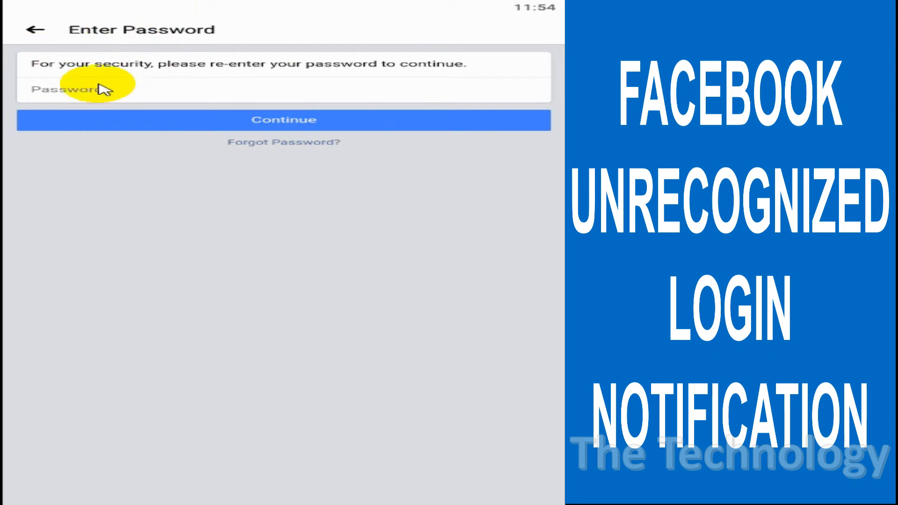
pyautogui.click(99, 89)
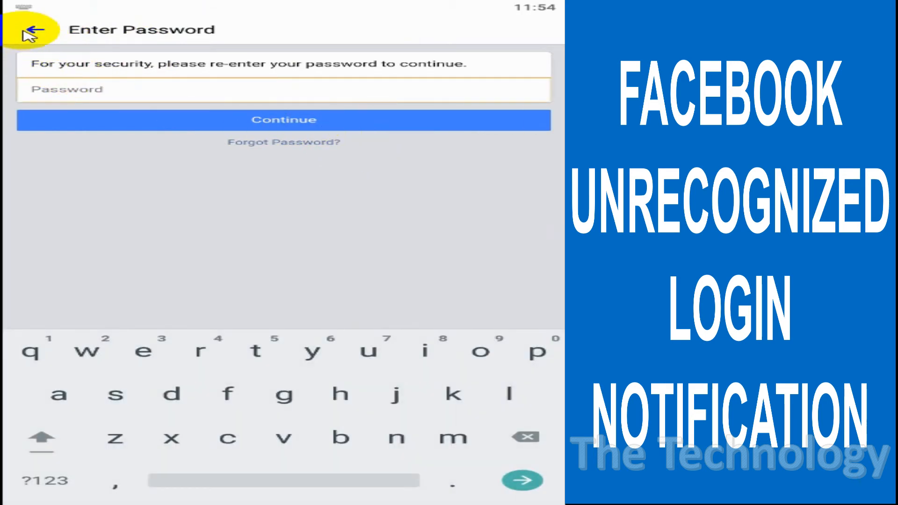
pyautogui.click(34, 29)
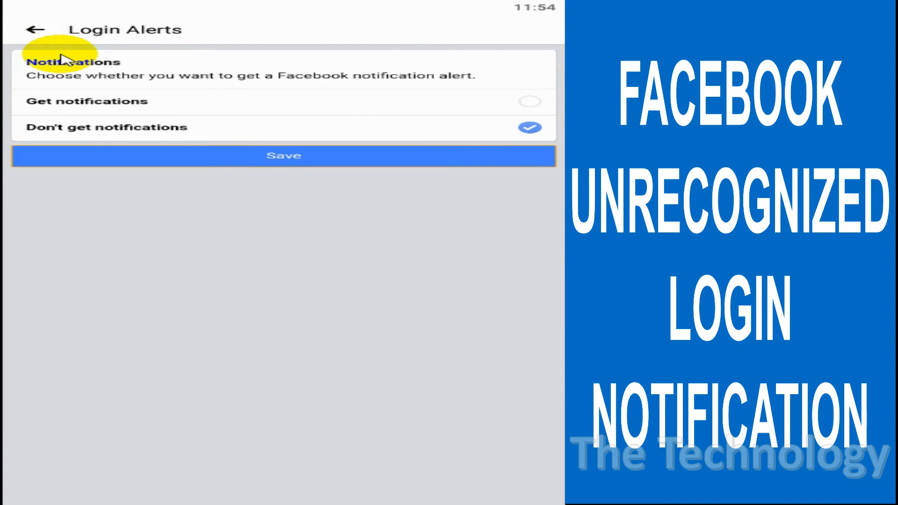
pyautogui.click(33, 29)
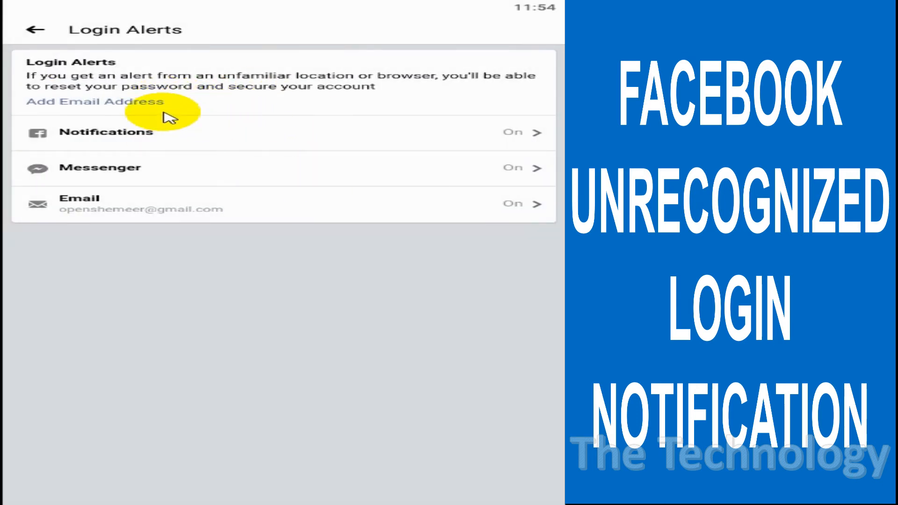
# View the Messenger alert choices unchanged and return to Login Alerts
pyautogui.click(95, 102)
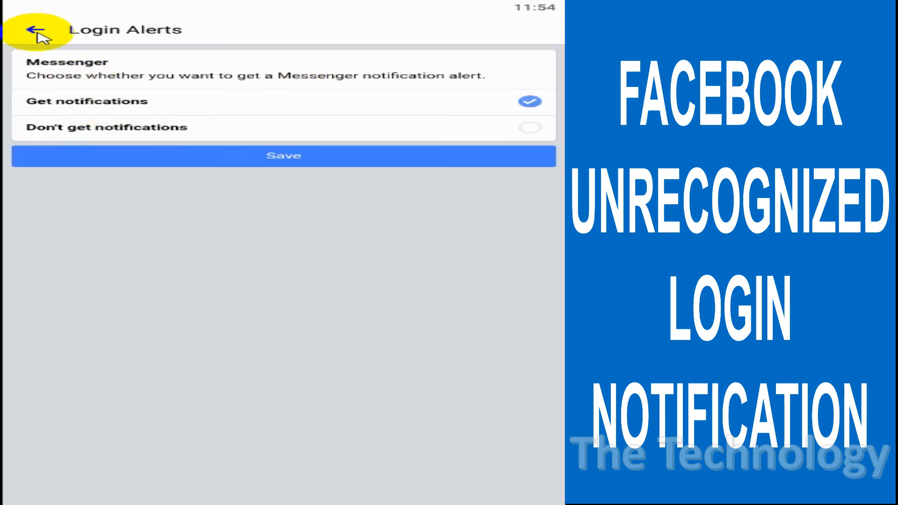
pyautogui.click(33, 29)
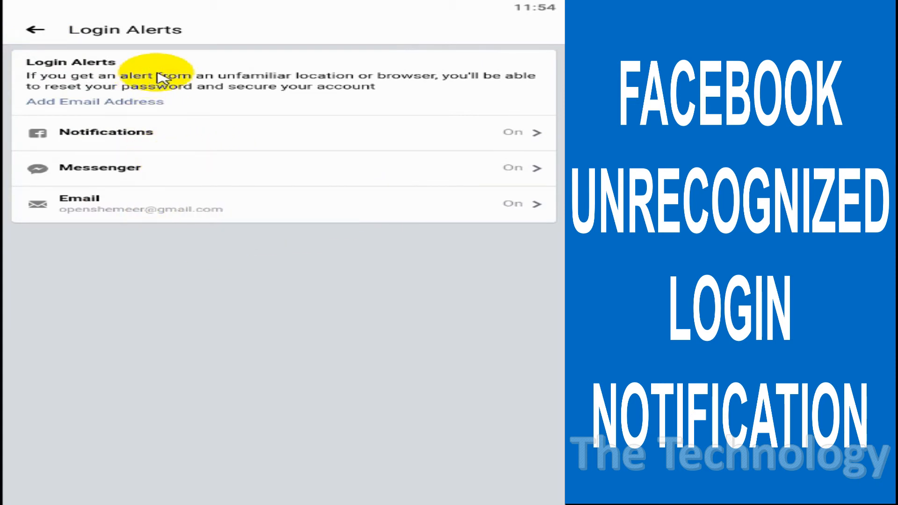
pyautogui.moveTo(203, 98)
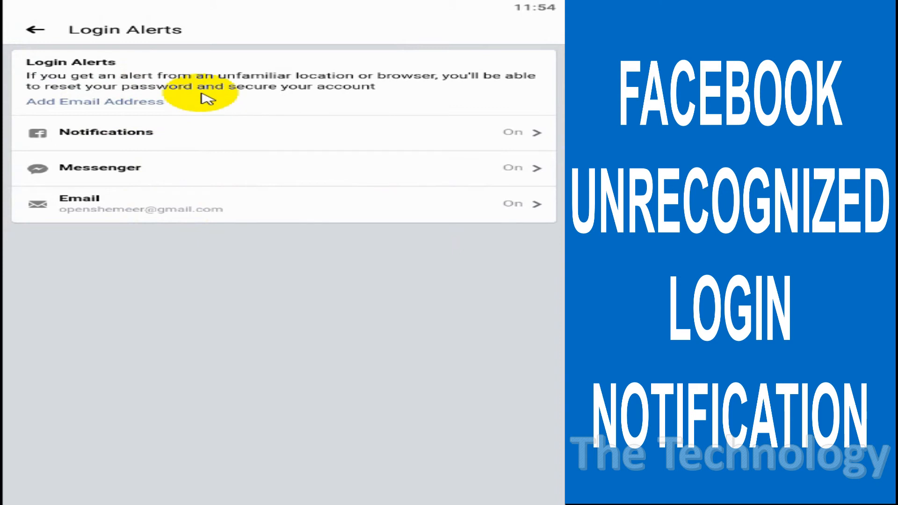
pyautogui.moveTo(380, 111)
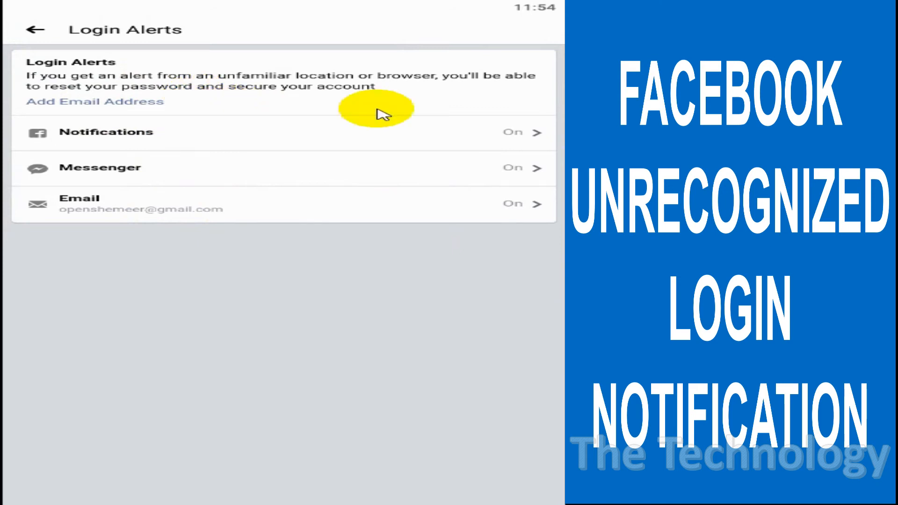
pyautogui.moveTo(152, 168)
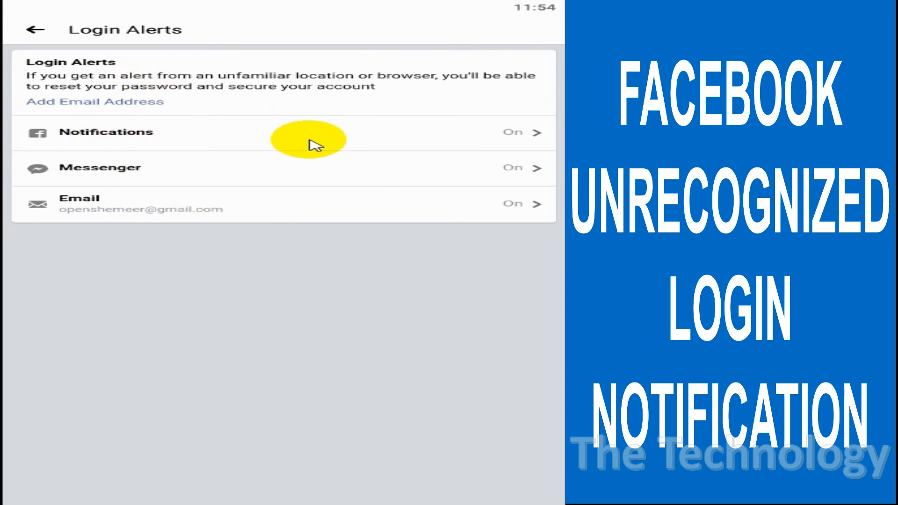
pyautogui.moveTo(252, 149)
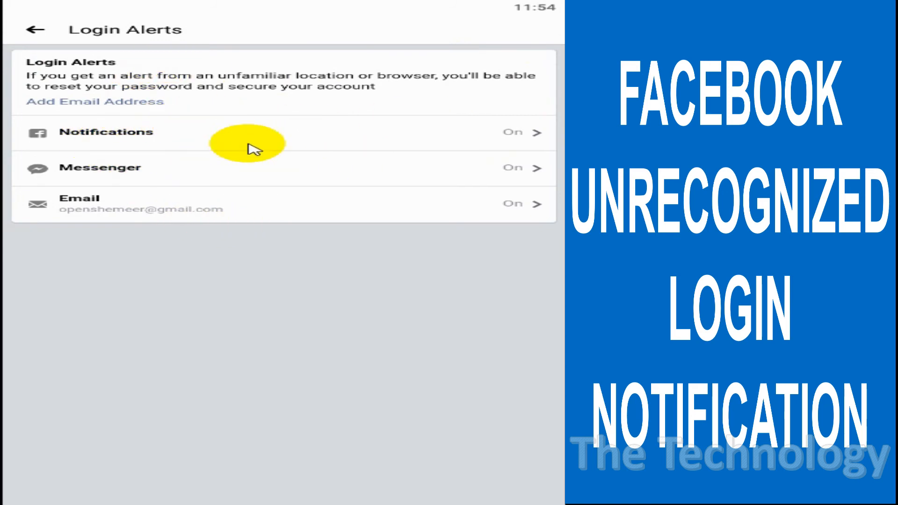
pyautogui.moveTo(231, 216)
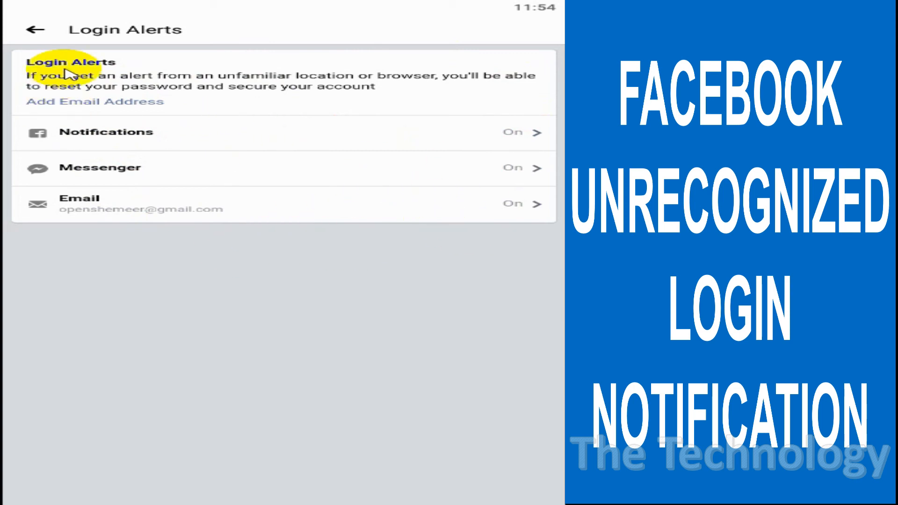
pyautogui.moveTo(350, 115)
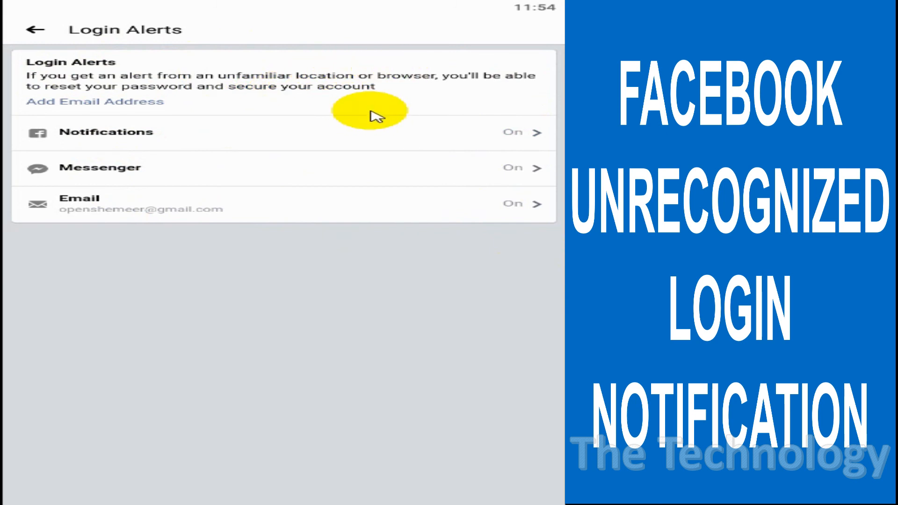
pyautogui.moveTo(436, 211)
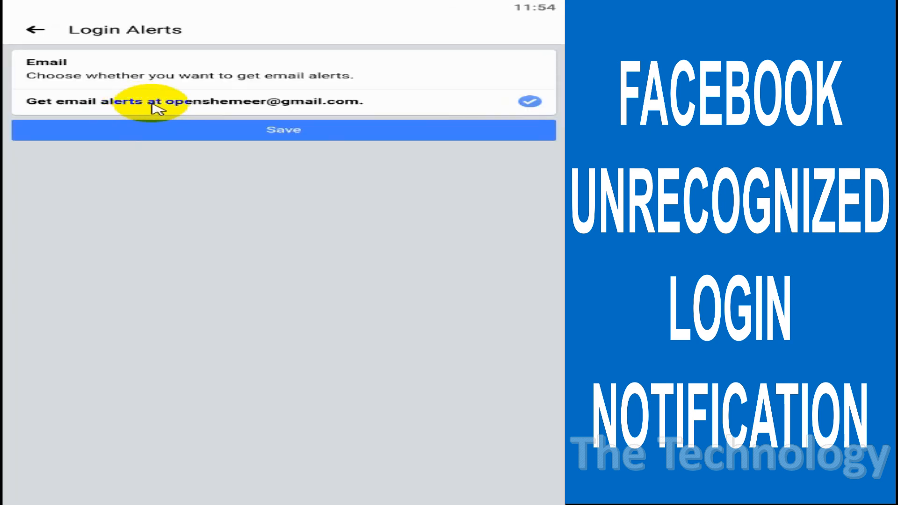
# Untick 'Get email alerts', save, and return to the Login Alerts overview
pyautogui.click(529, 101)
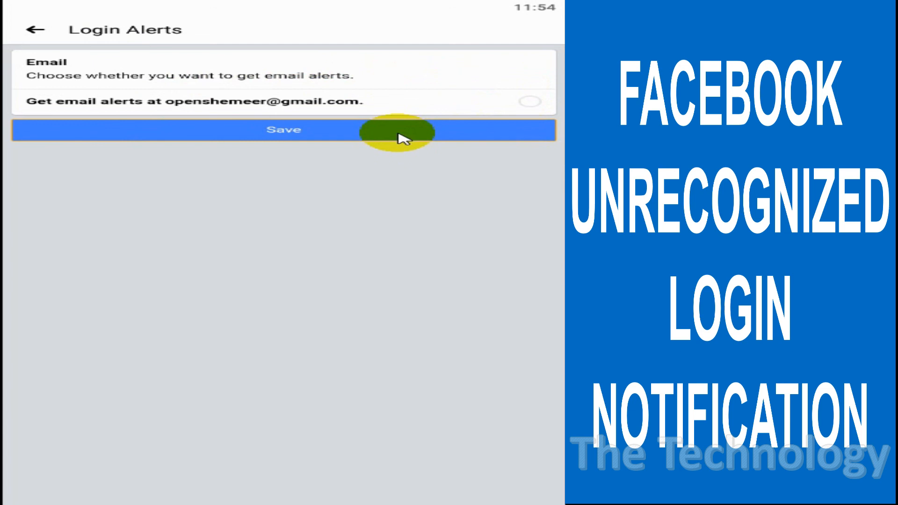
pyautogui.click(401, 136)
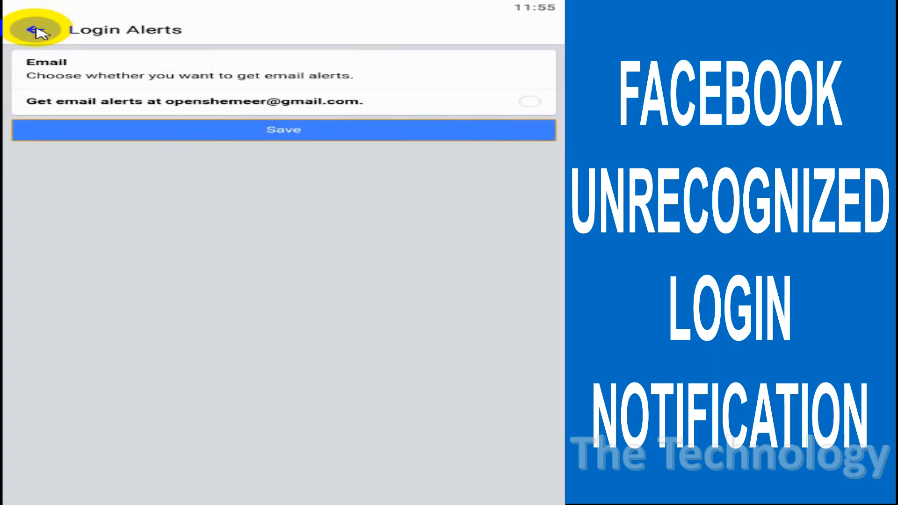
pyautogui.click(29, 29)
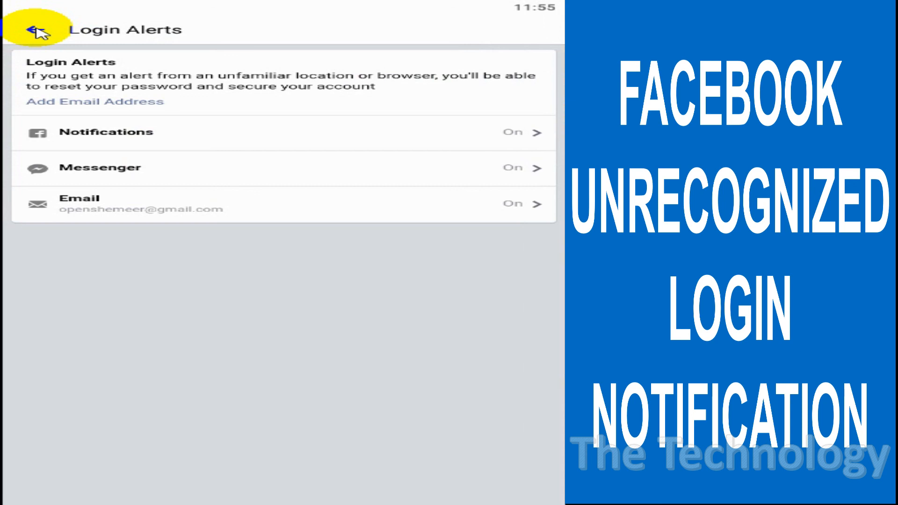